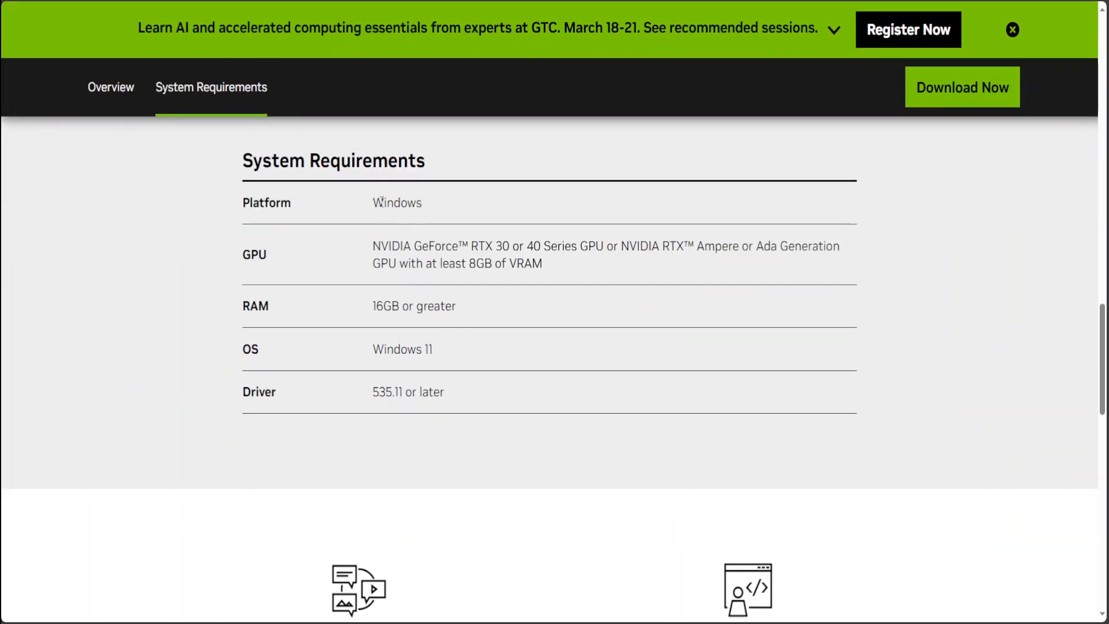
- Highlight the Windows and 16GB RAM requirements, then scroll down to 'Further With AI, Faster on RTX'
{"action": "double_click", "coordinate": [396, 203]}
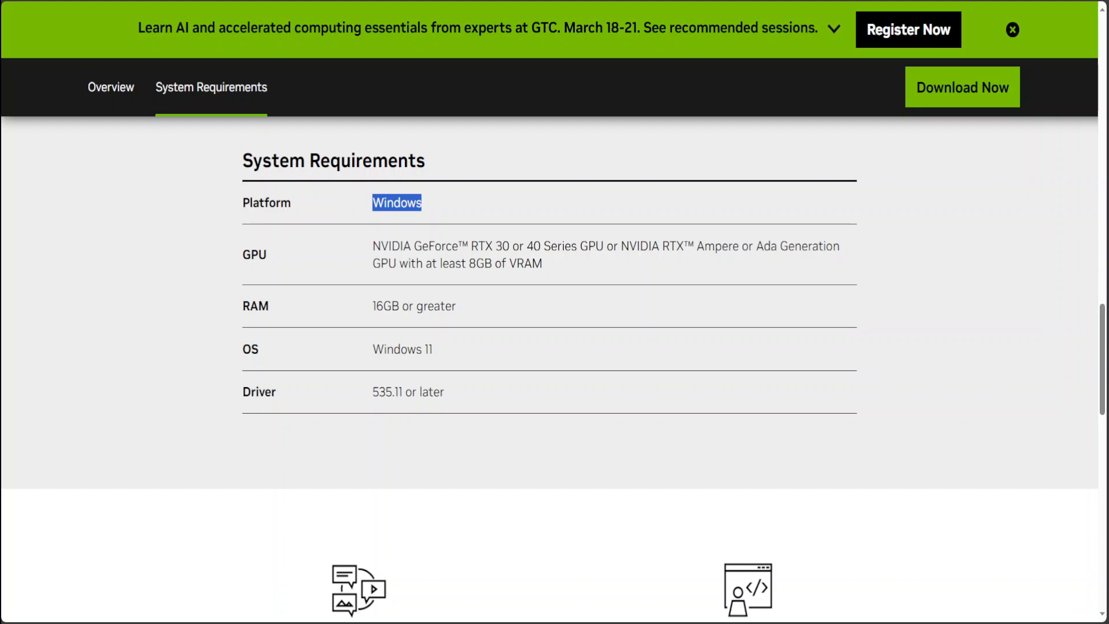
{"action": "mouse_move", "coordinate": [378, 237]}
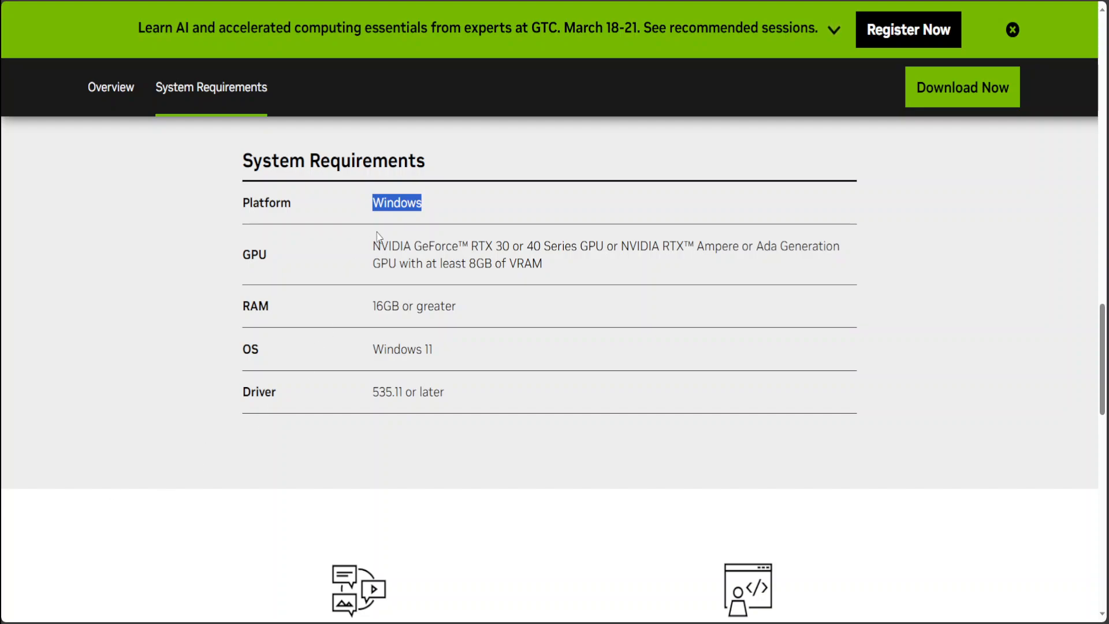
{"action": "left_click_drag", "start_coordinate": [373, 246], "coordinate": [542, 264]}
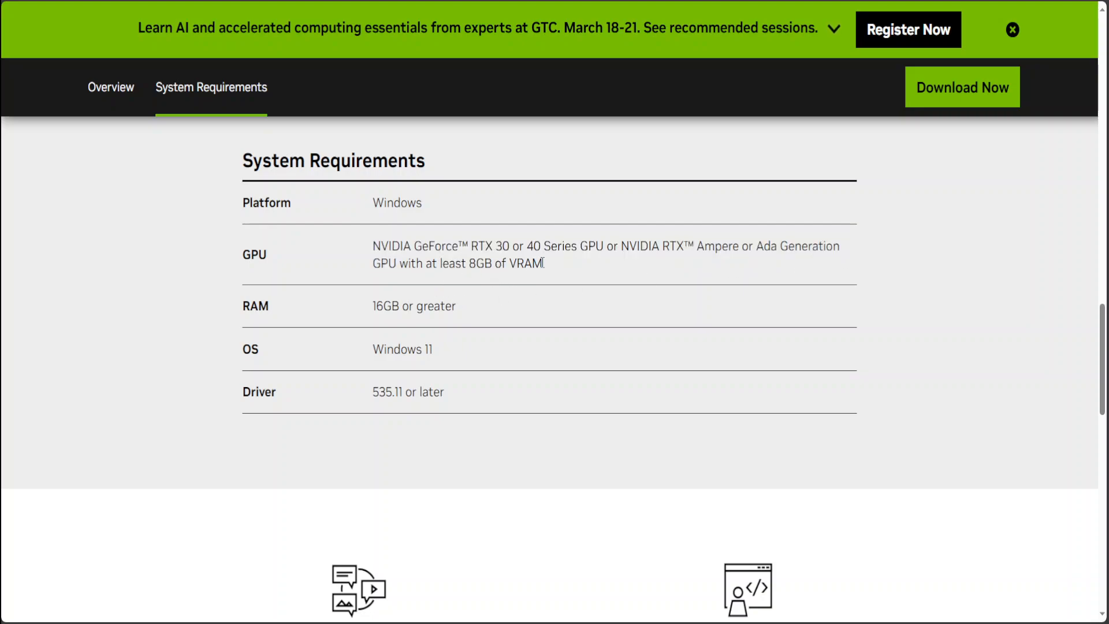
{"action": "mouse_move", "coordinate": [519, 326]}
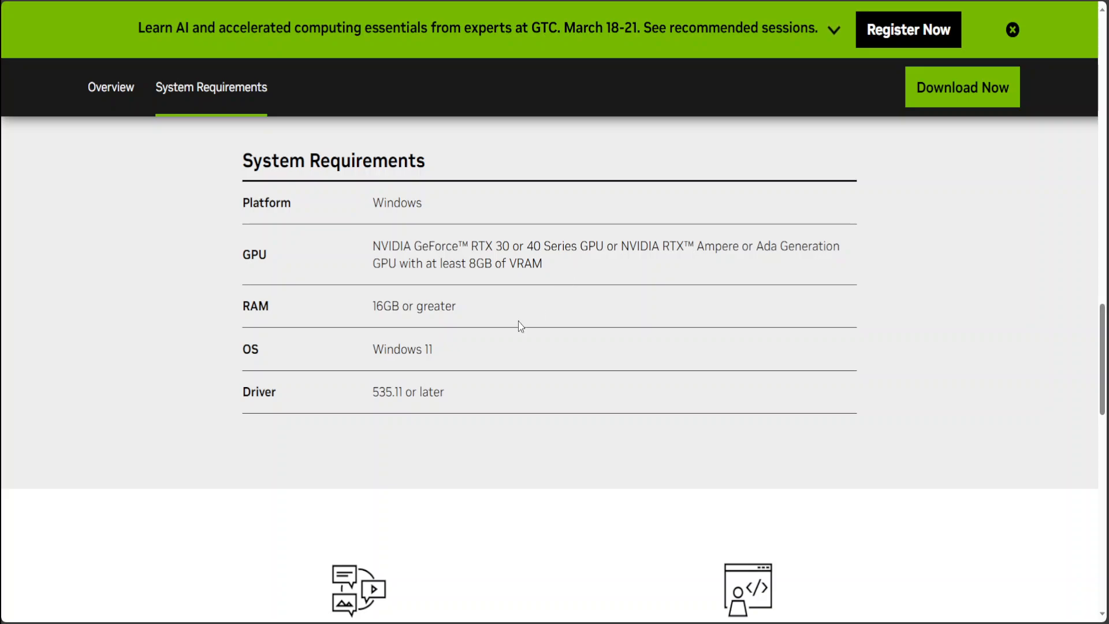
{"action": "double_click", "coordinate": [382, 306]}
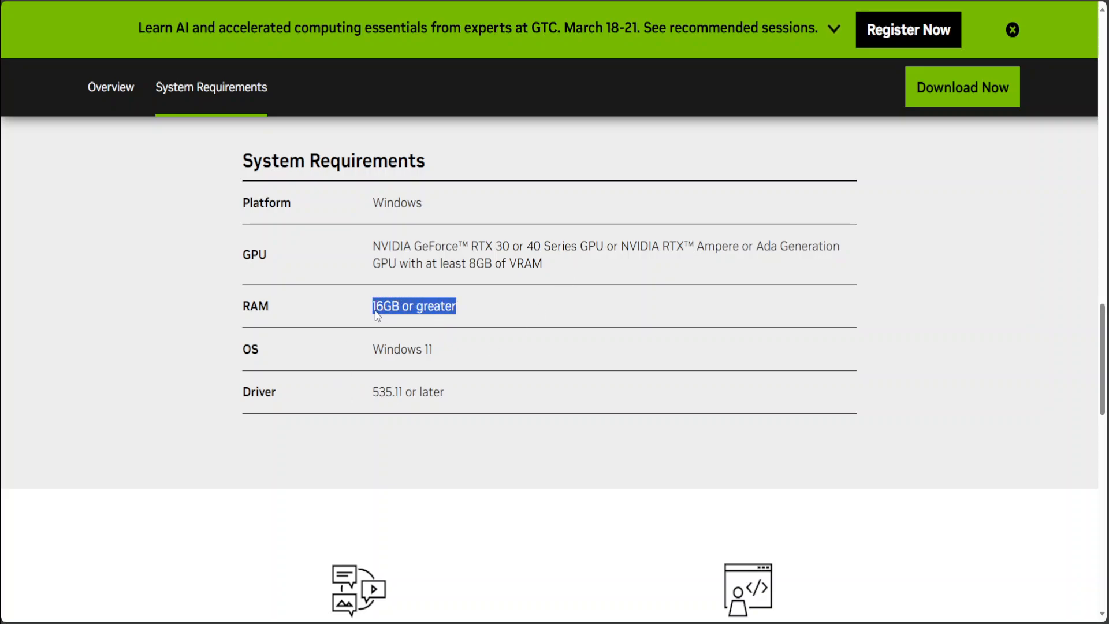
{"action": "left_click", "coordinate": [413, 306]}
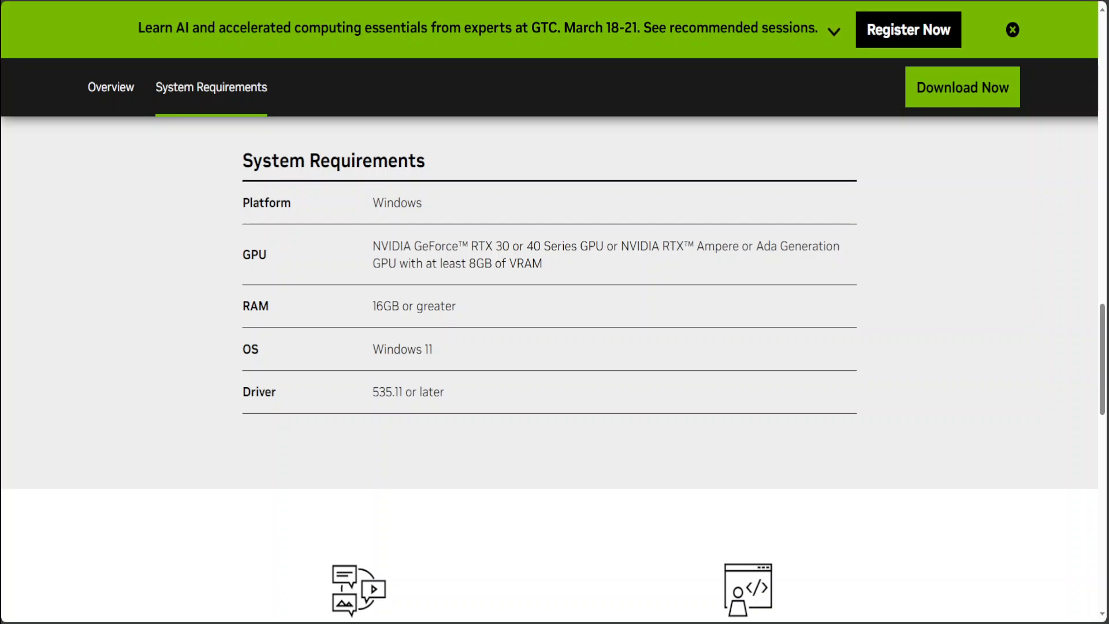
{"action": "scroll", "scroll_direction": "down", "scroll_amount": 3}
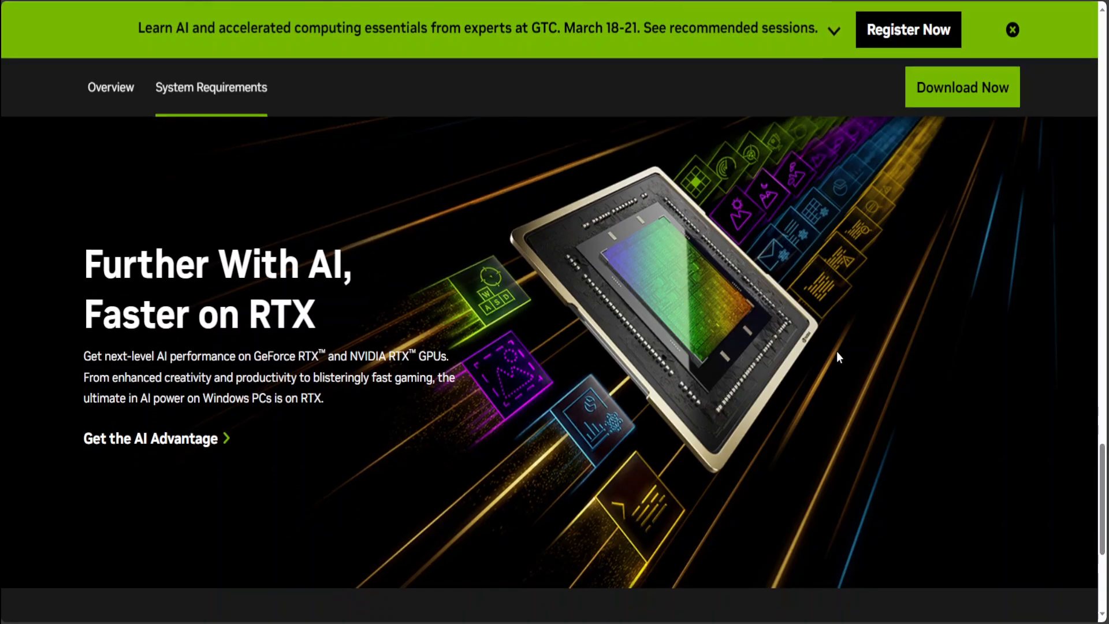
{"action": "mouse_move", "coordinate": [614, 324]}
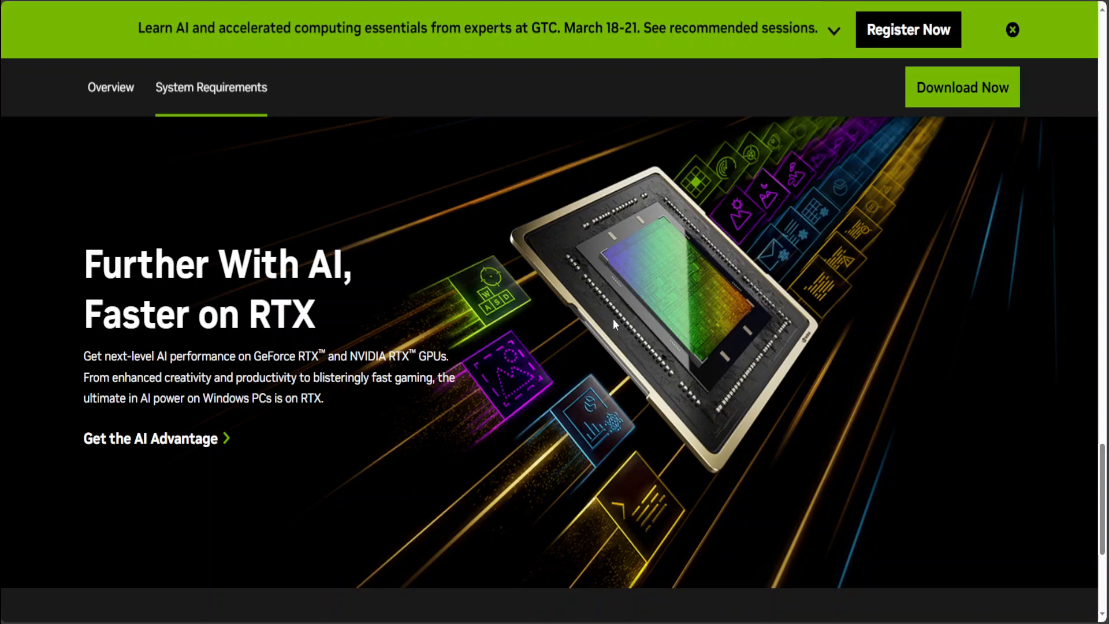
{"action": "mouse_move", "coordinate": [988, 98]}
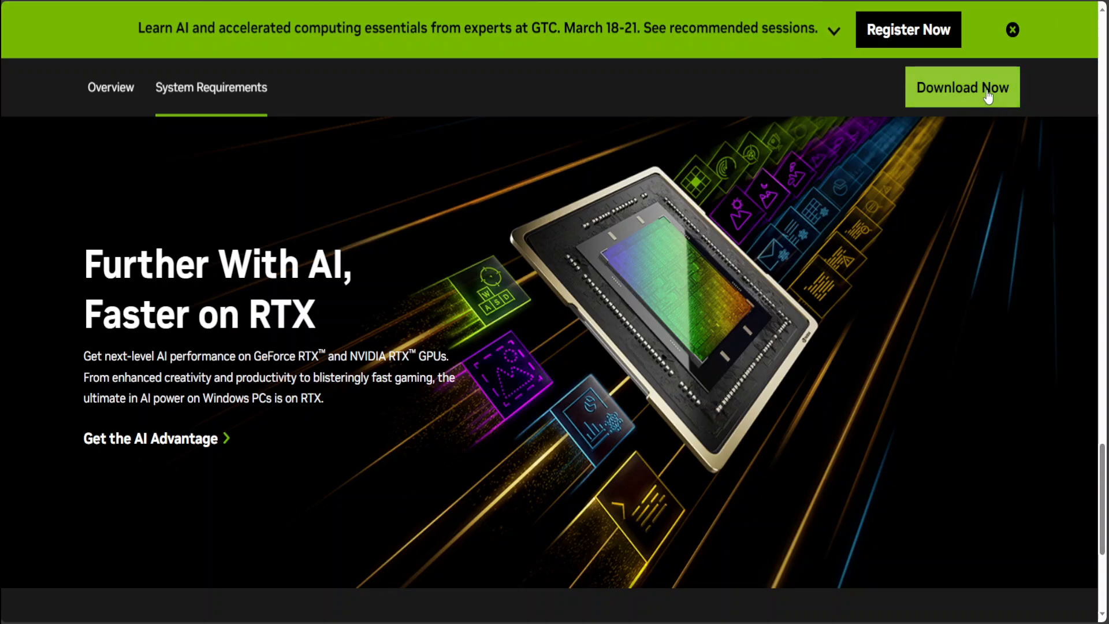
{"action": "mouse_move", "coordinate": [1021, 278]}
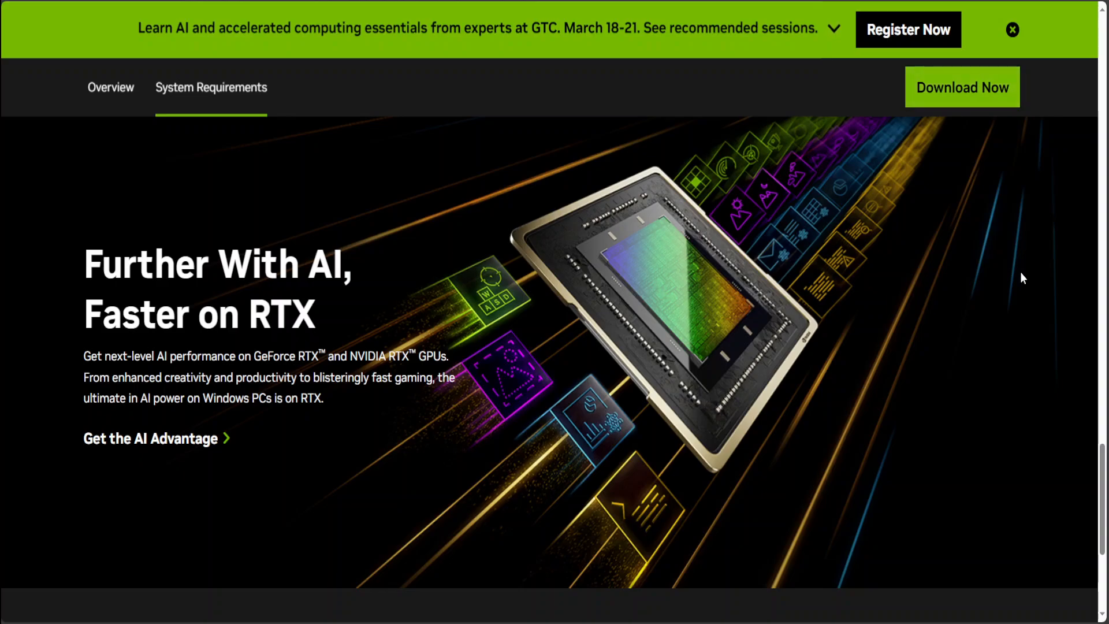
{"action": "mouse_move", "coordinate": [898, 403]}
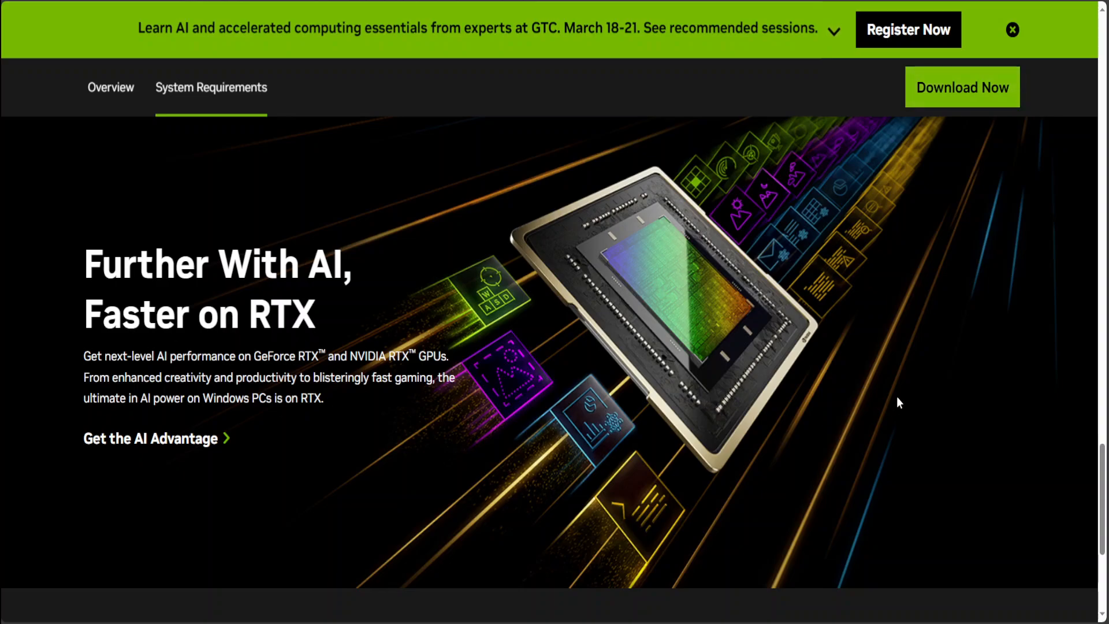
{"action": "mouse_move", "coordinate": [508, 304]}
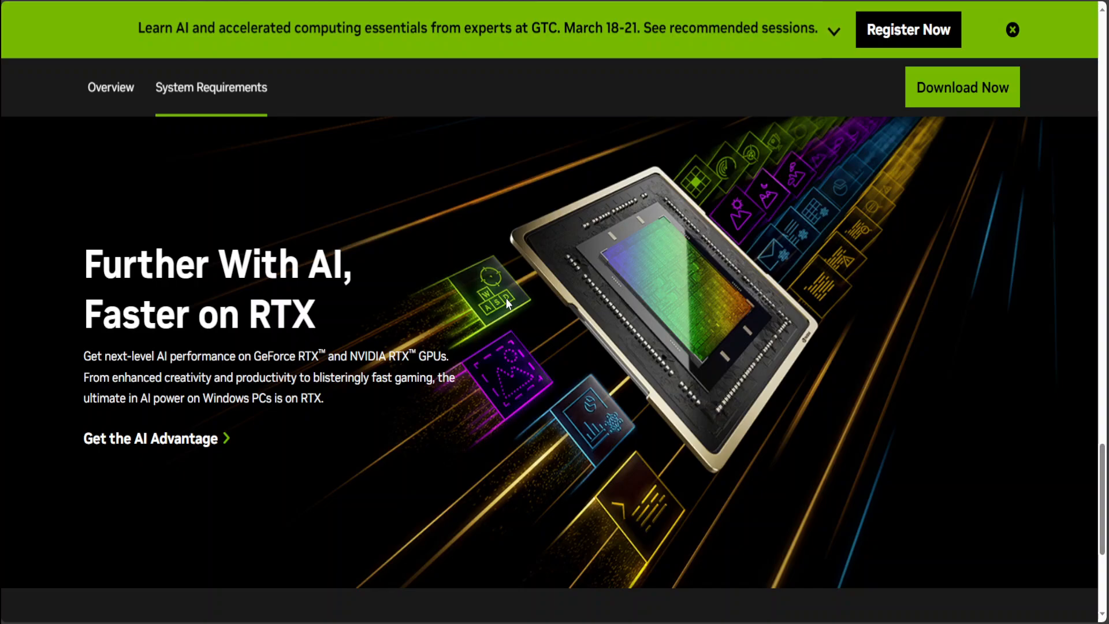
{"action": "mouse_move", "coordinate": [182, 425]}
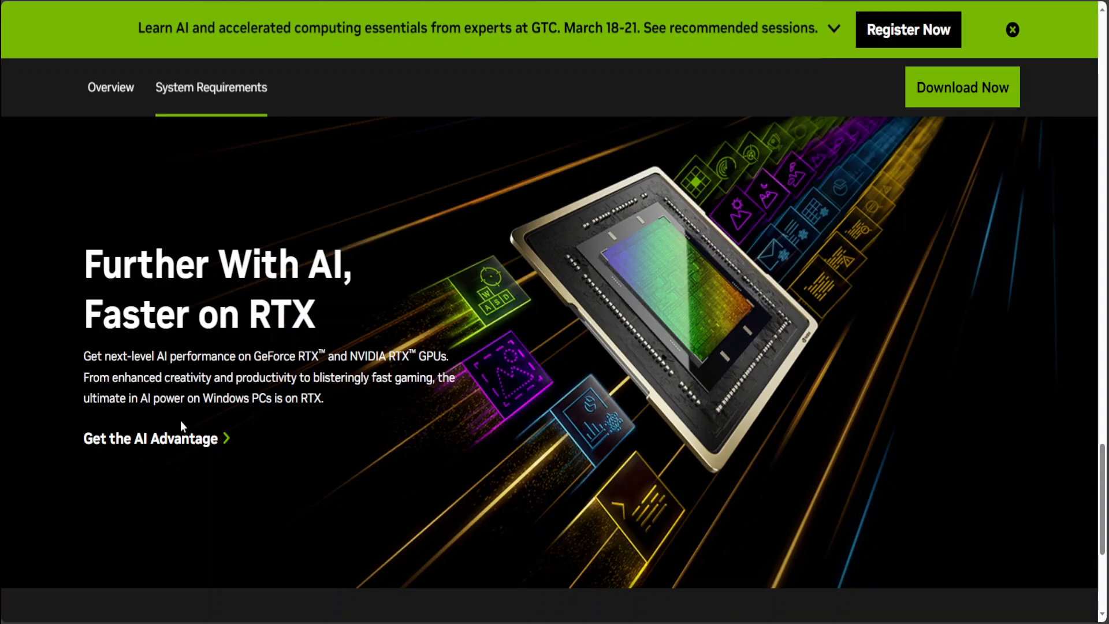